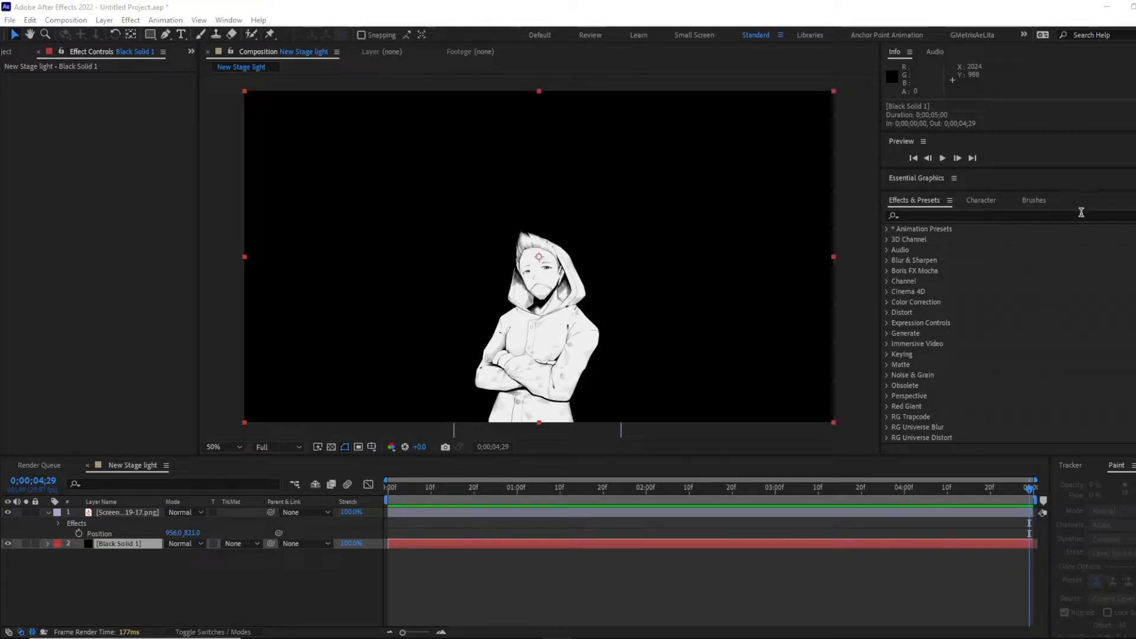
# Step: Search Effects & Presets for 'CC' and select CC Spotlight under Perspective
pyautogui.click(972, 35)
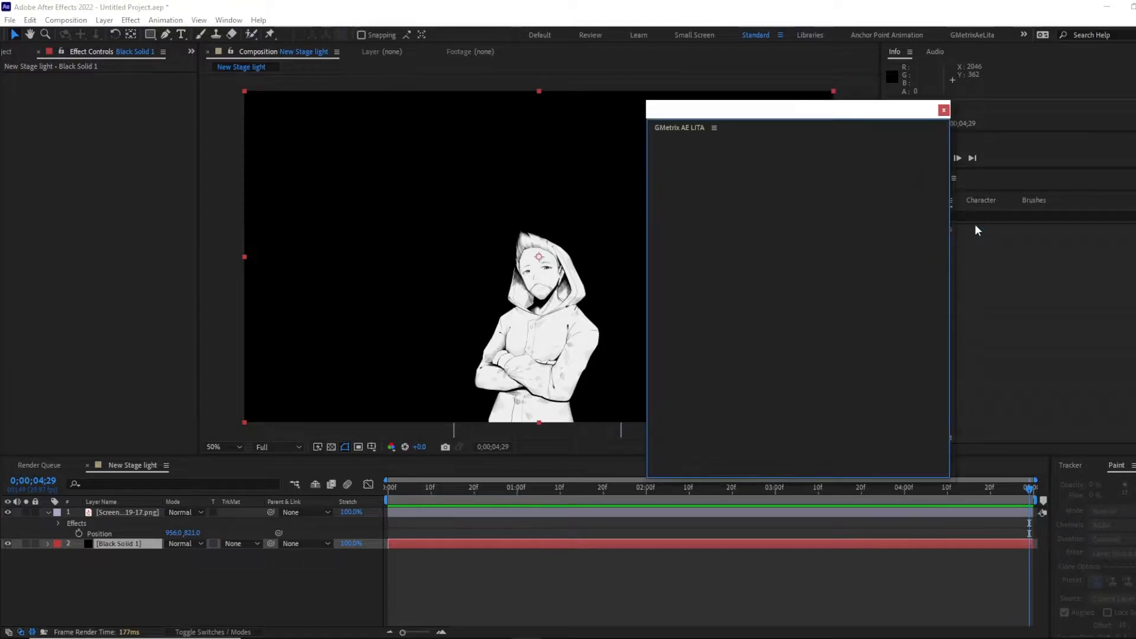
pyautogui.click(944, 109)
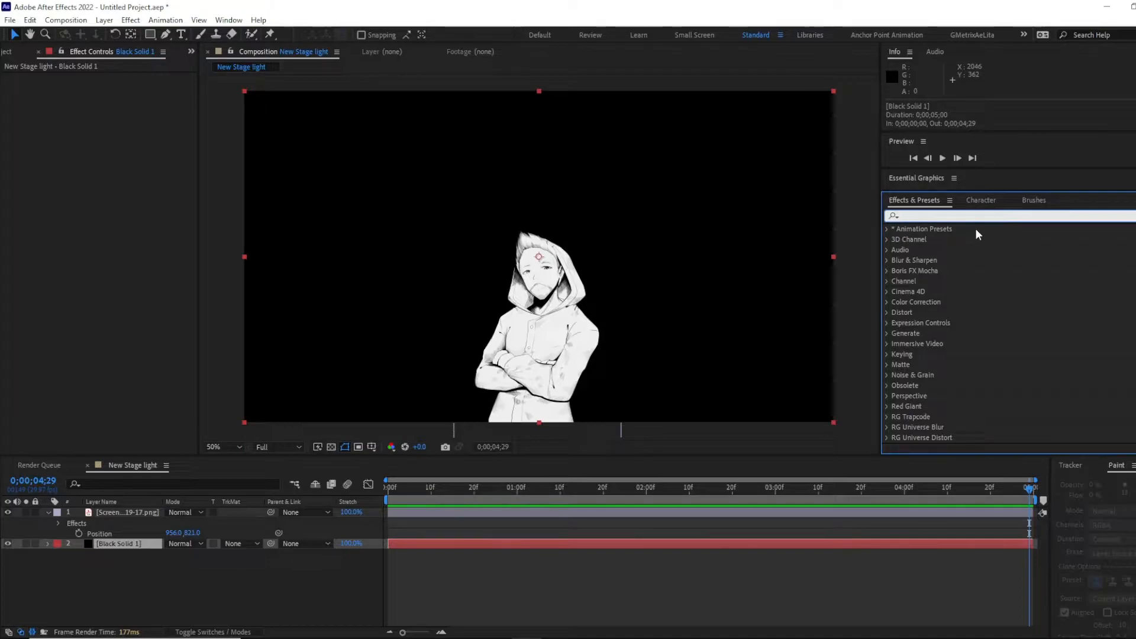
pyautogui.write('CC spot')
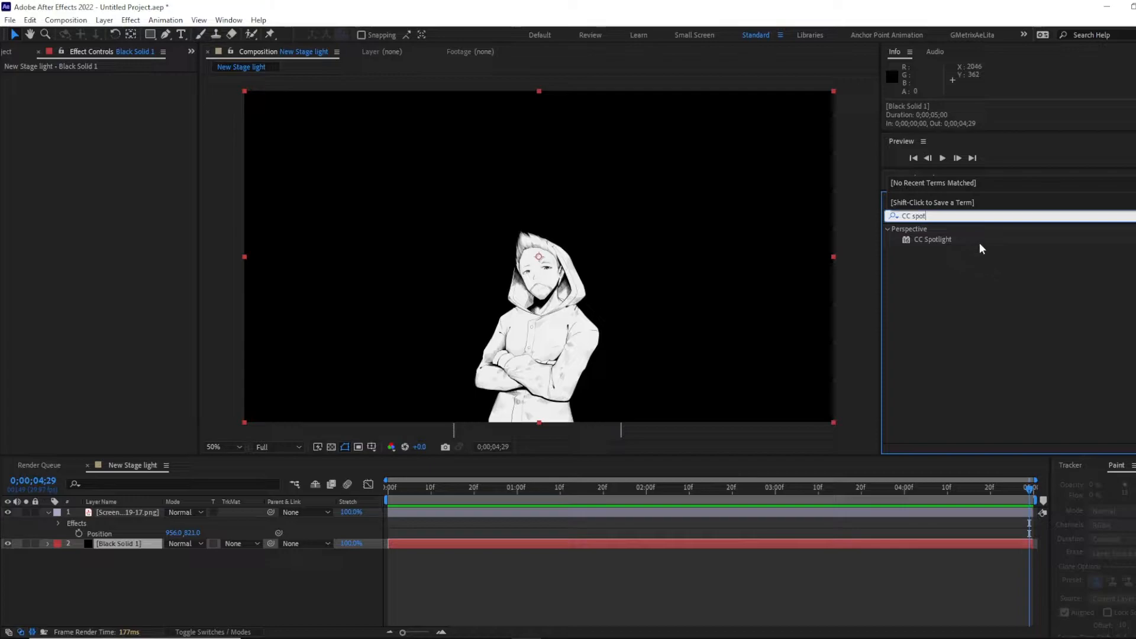
pyautogui.click(933, 239)
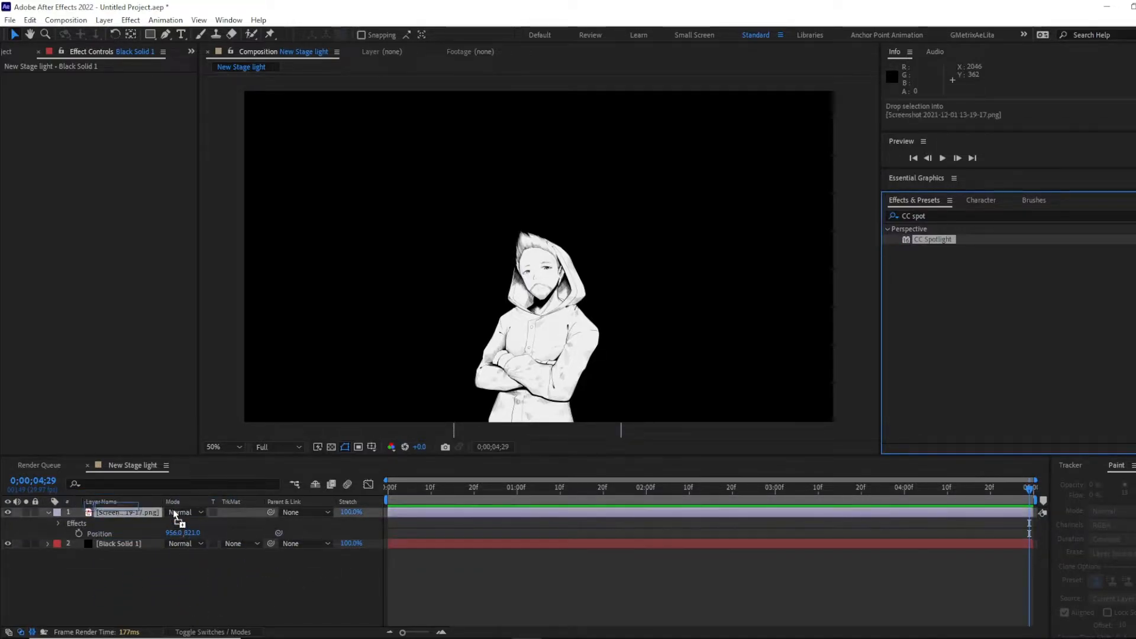
# Step: Apply CC Spotlight to the hooded character image layer
pyautogui.click(126, 513)
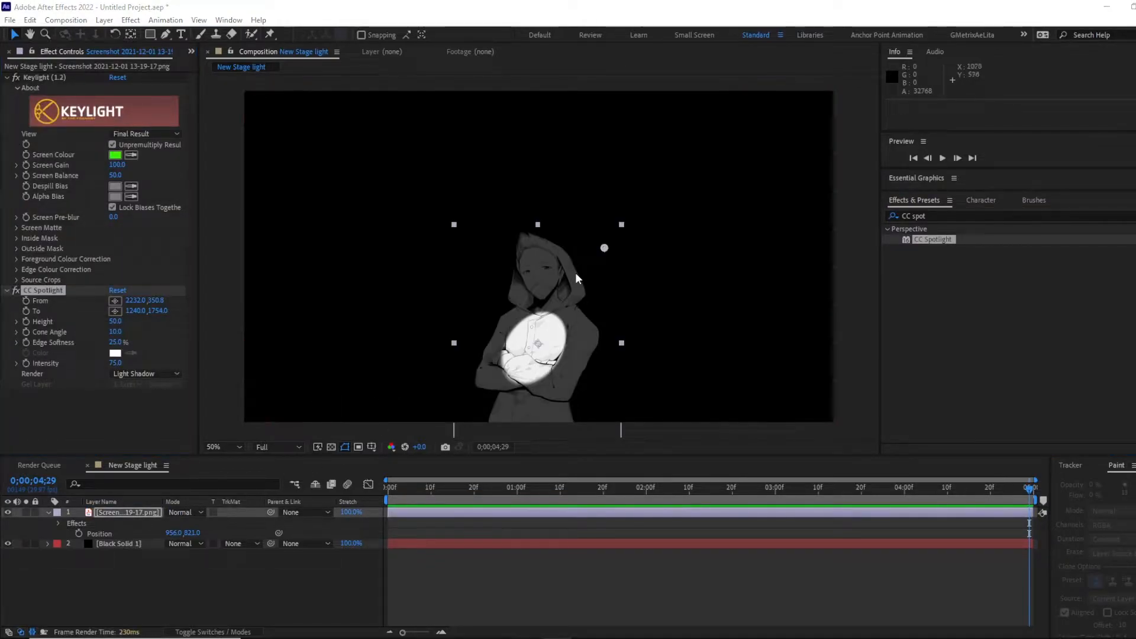
pyautogui.moveTo(565, 310)
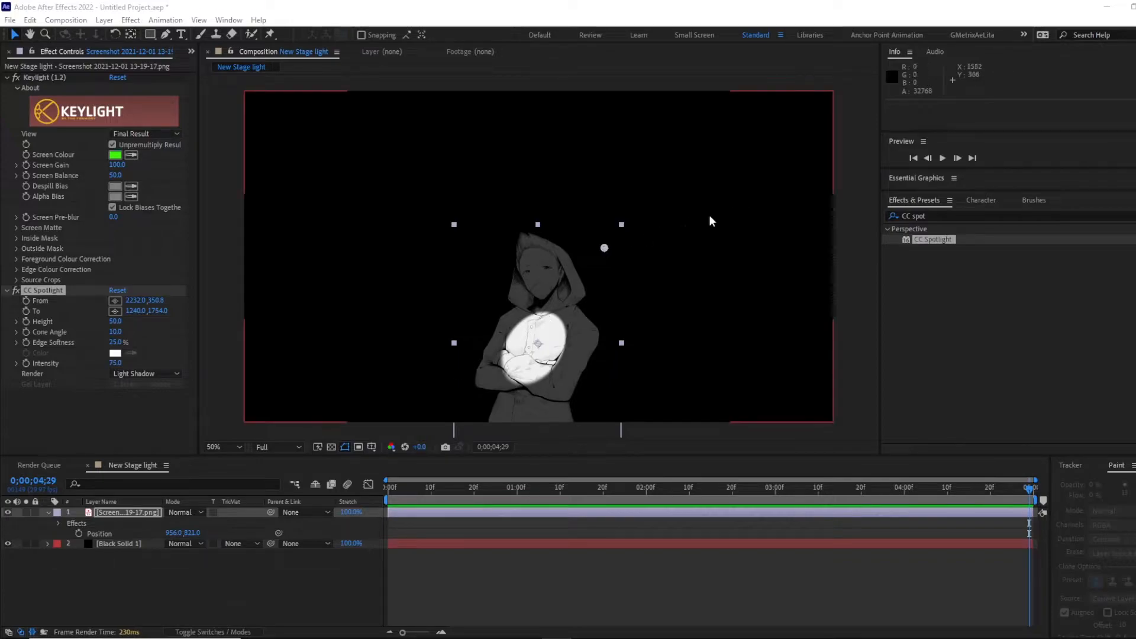
pyautogui.moveTo(575, 269)
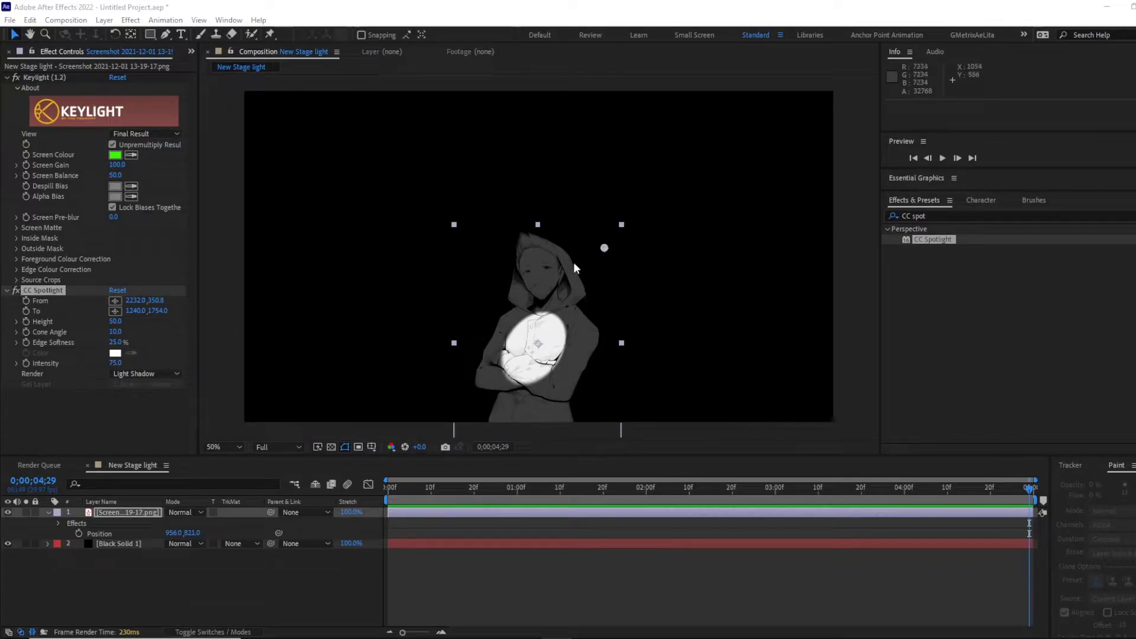
pyautogui.moveTo(533, 356)
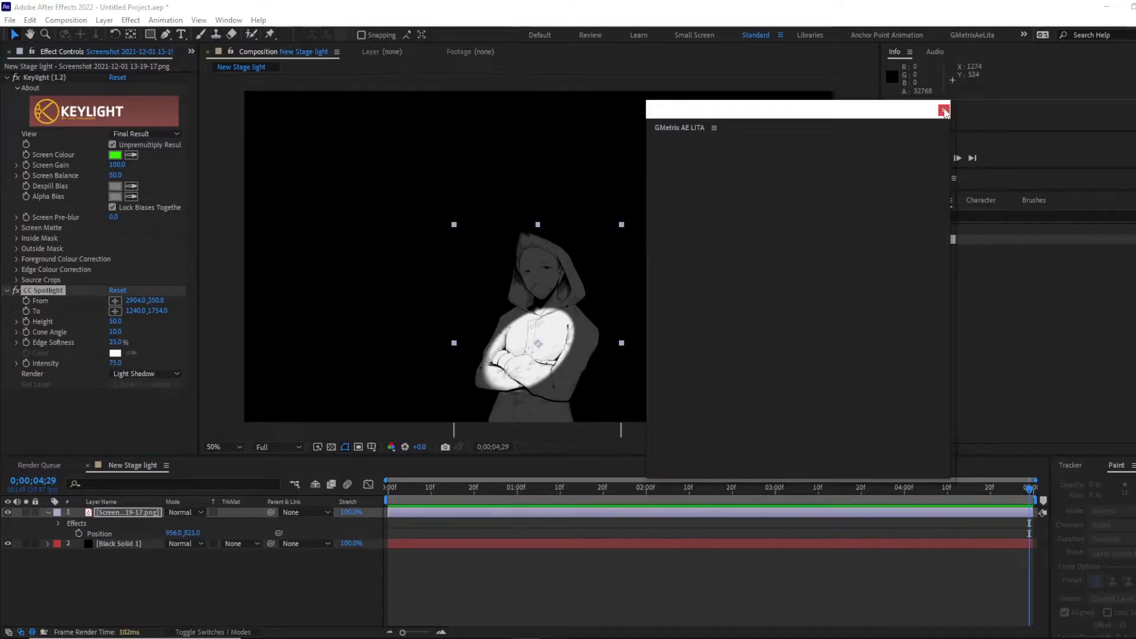
pyautogui.click(945, 110)
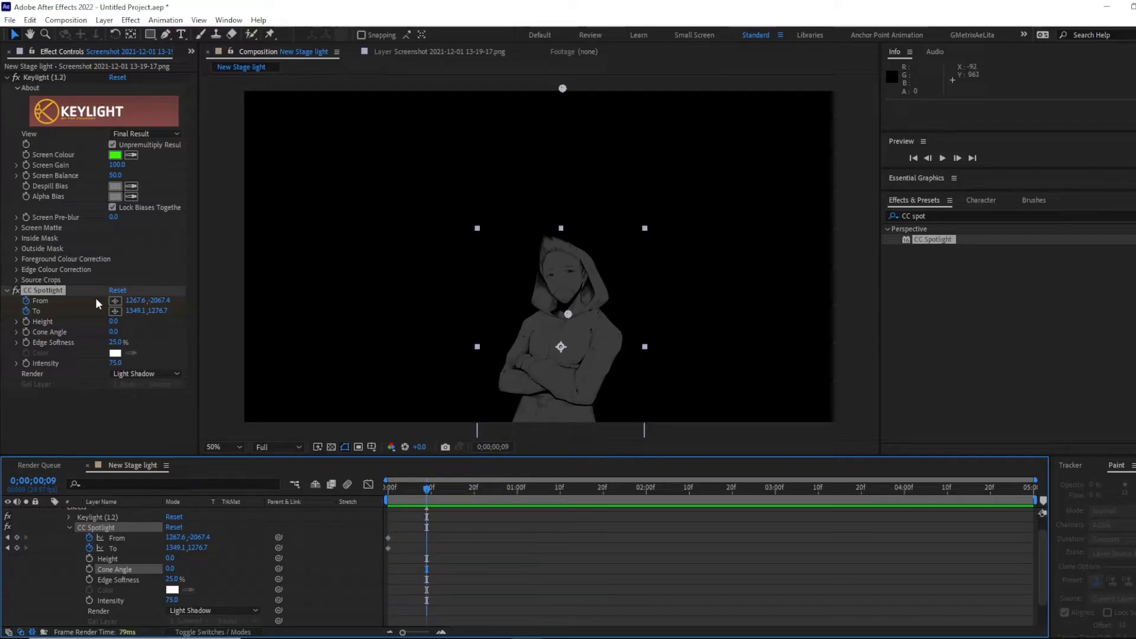
pyautogui.moveTo(401, 477)
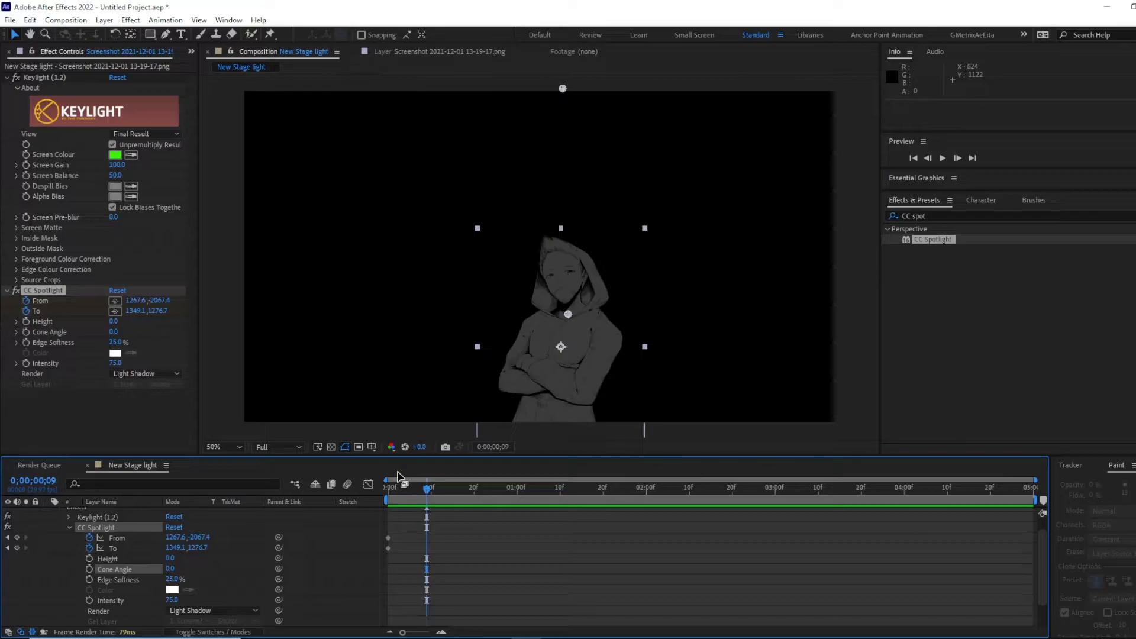
pyautogui.moveTo(469, 494)
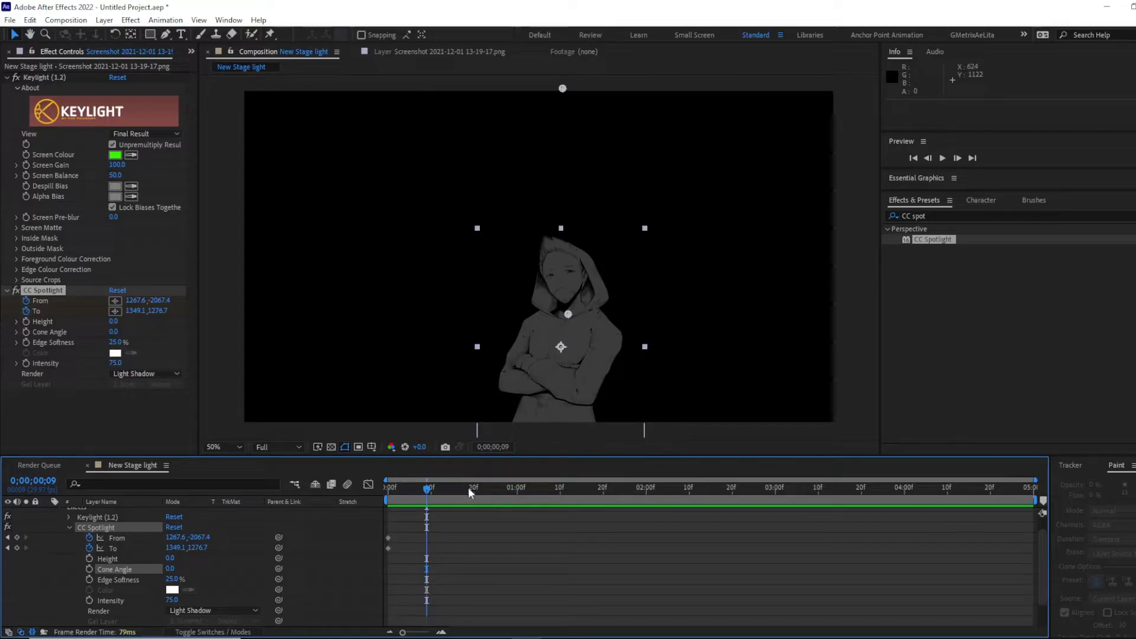
# Step: Keyframe Height and Cone Angle at frame 0, plus a Cone Angle keyframe near 1;00
pyautogui.click(513, 487)
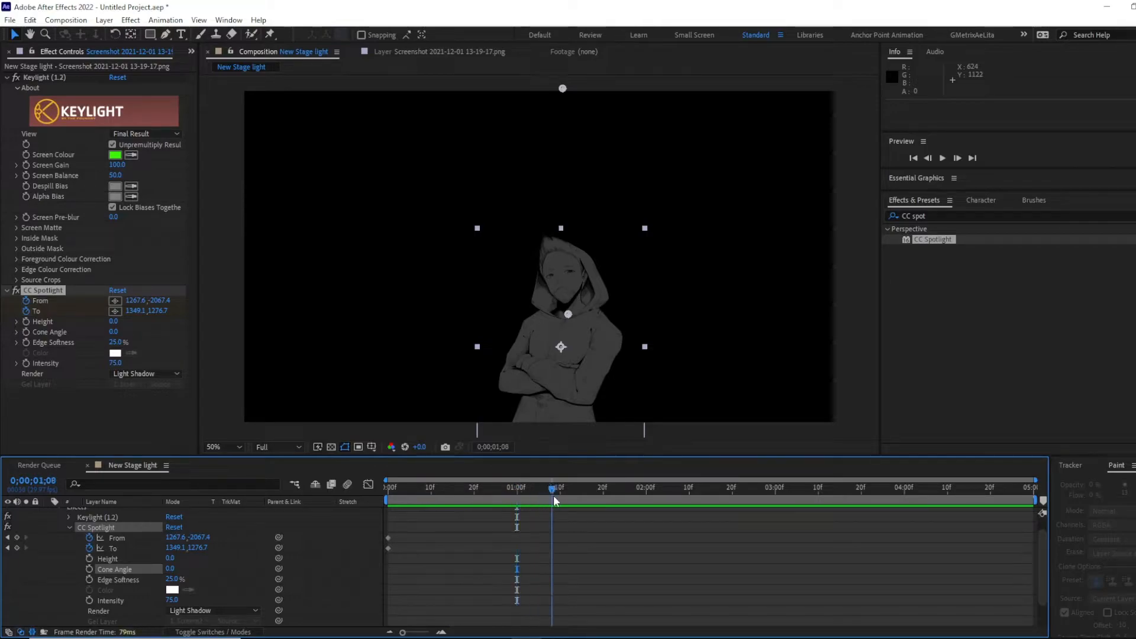
pyautogui.click(559, 500)
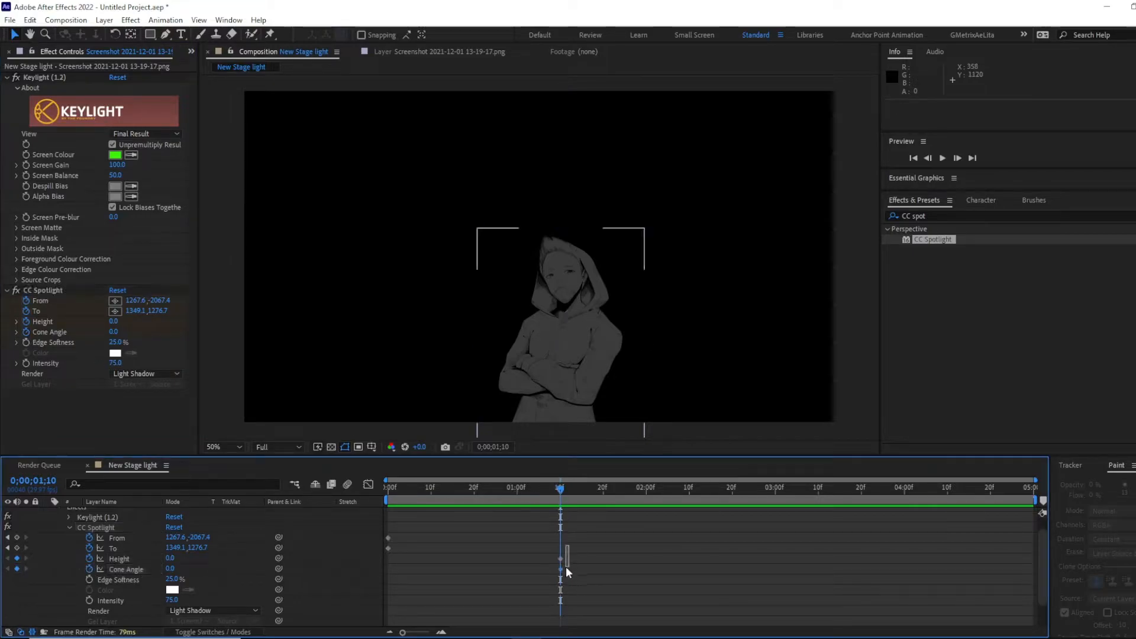
pyautogui.click(43, 290)
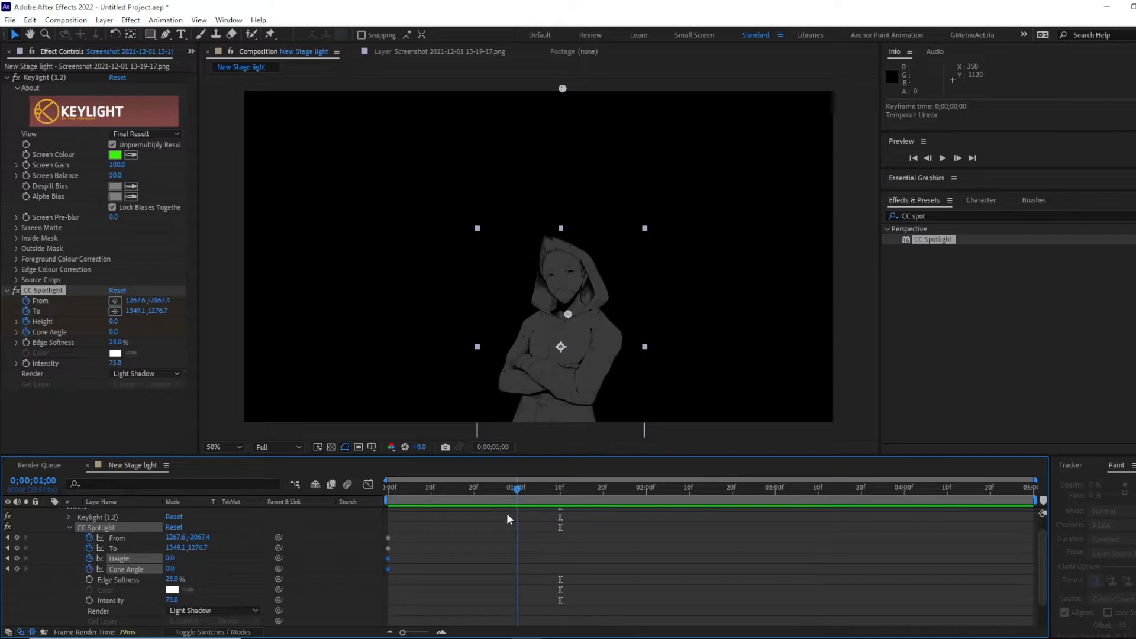
pyautogui.click(598, 487)
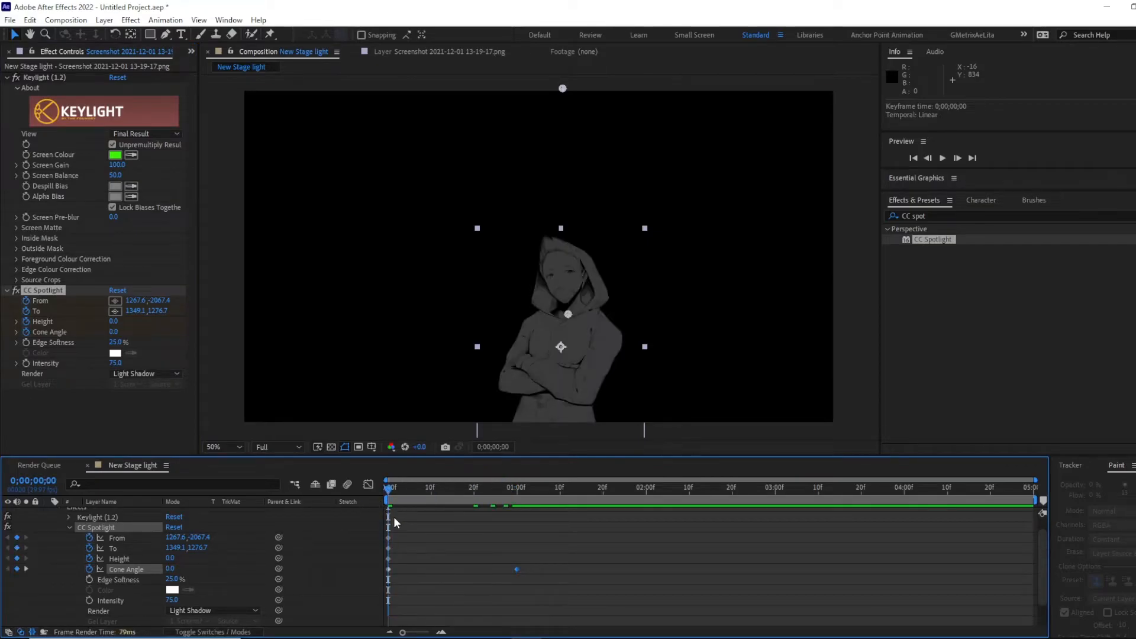
# Step: Adjust a CC Spotlight setting to begin the later From, To and Height keyframes
pyautogui.click(942, 158)
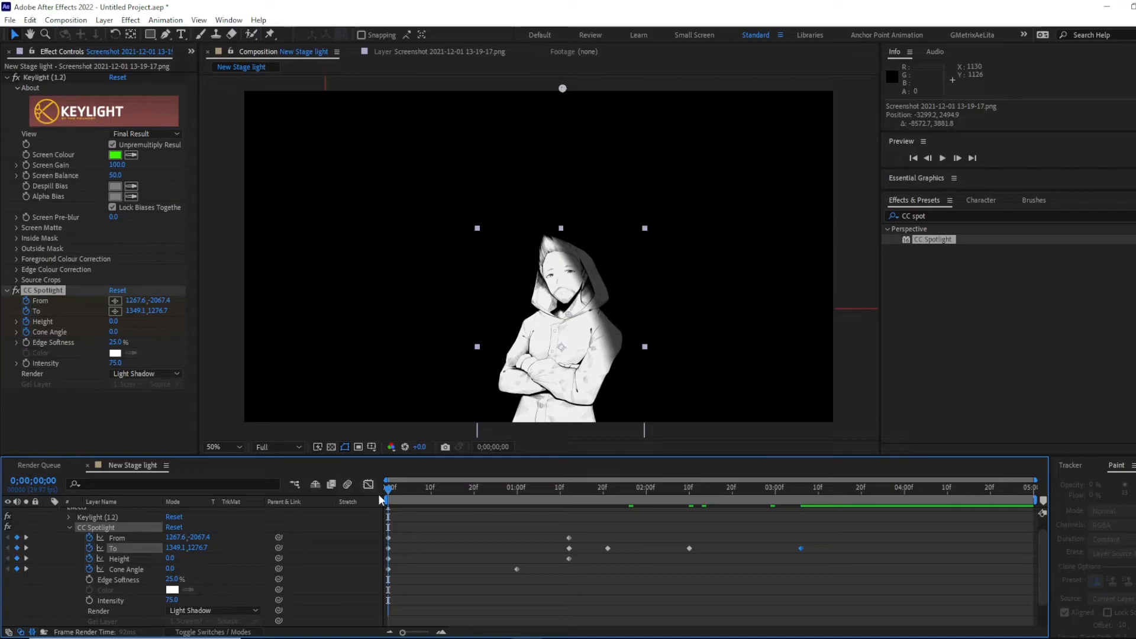
pyautogui.moveTo(391, 535)
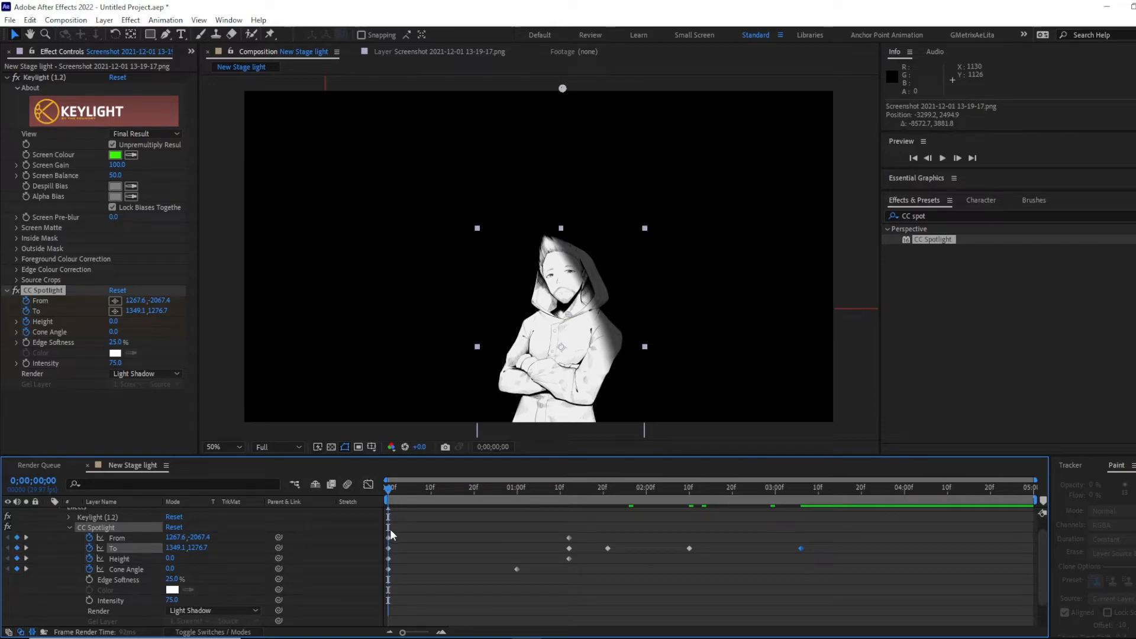
pyautogui.moveTo(476, 540)
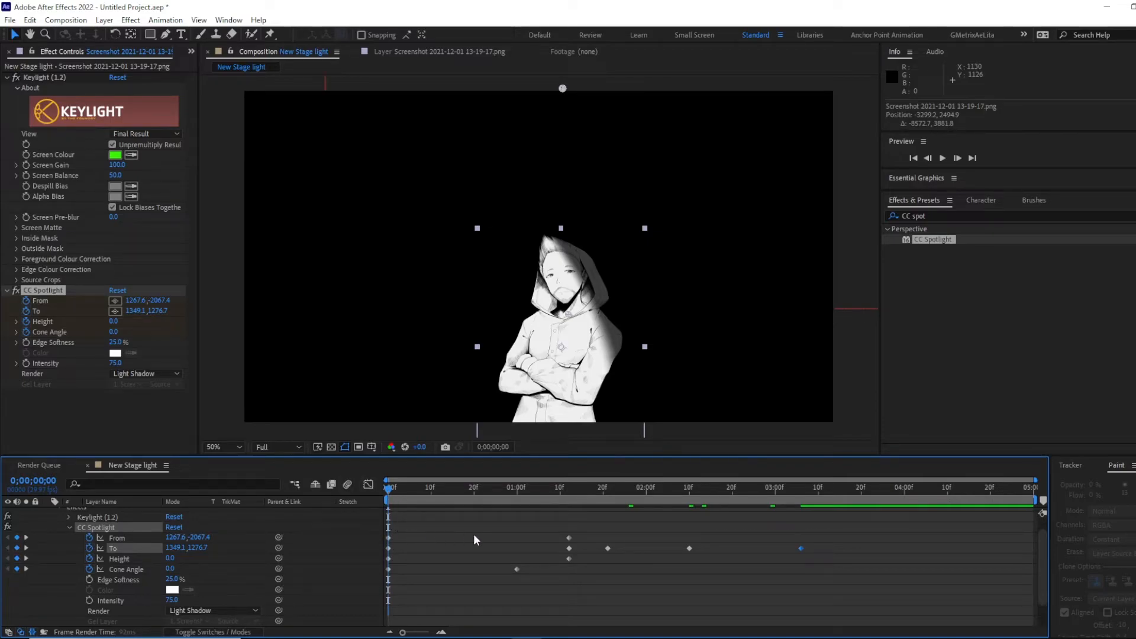
pyautogui.moveTo(413, 496)
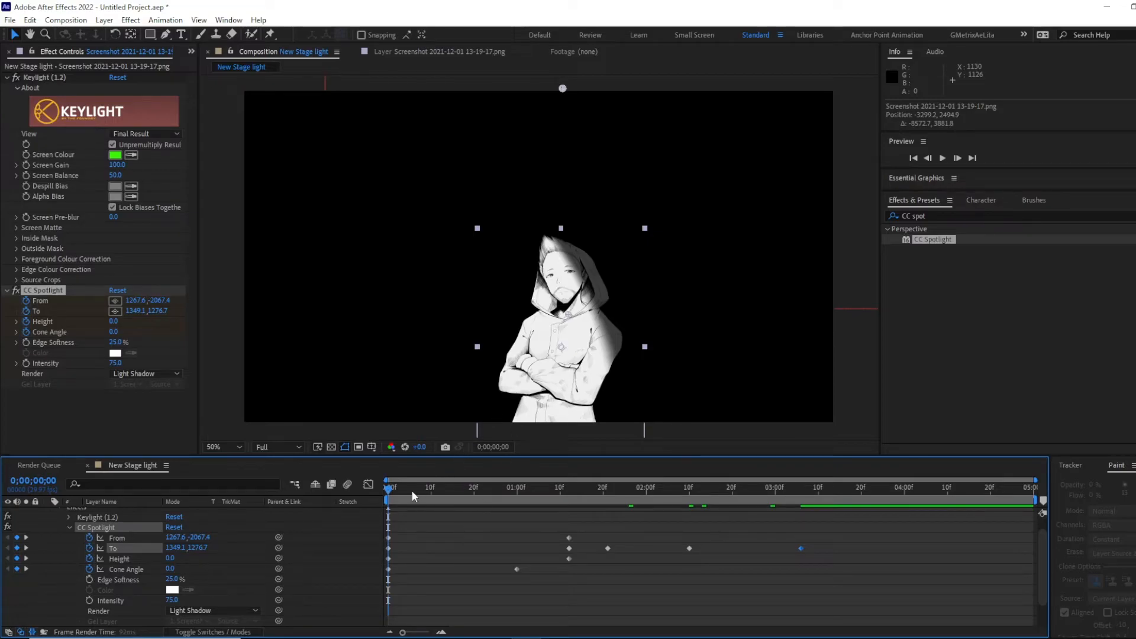
pyautogui.click(942, 157)
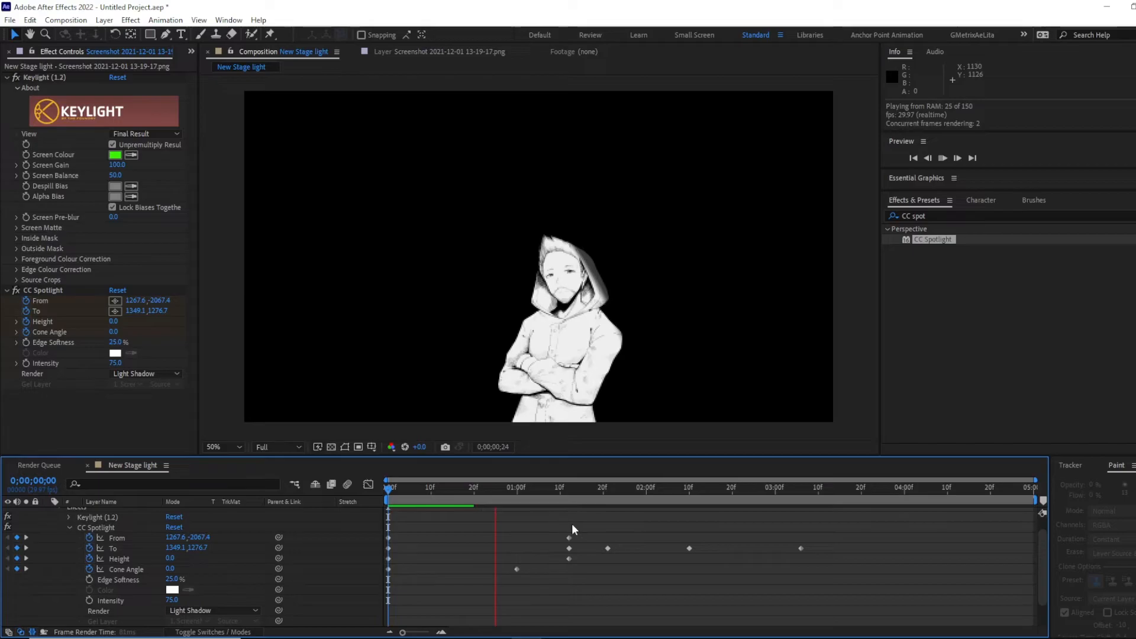
pyautogui.moveTo(606, 532)
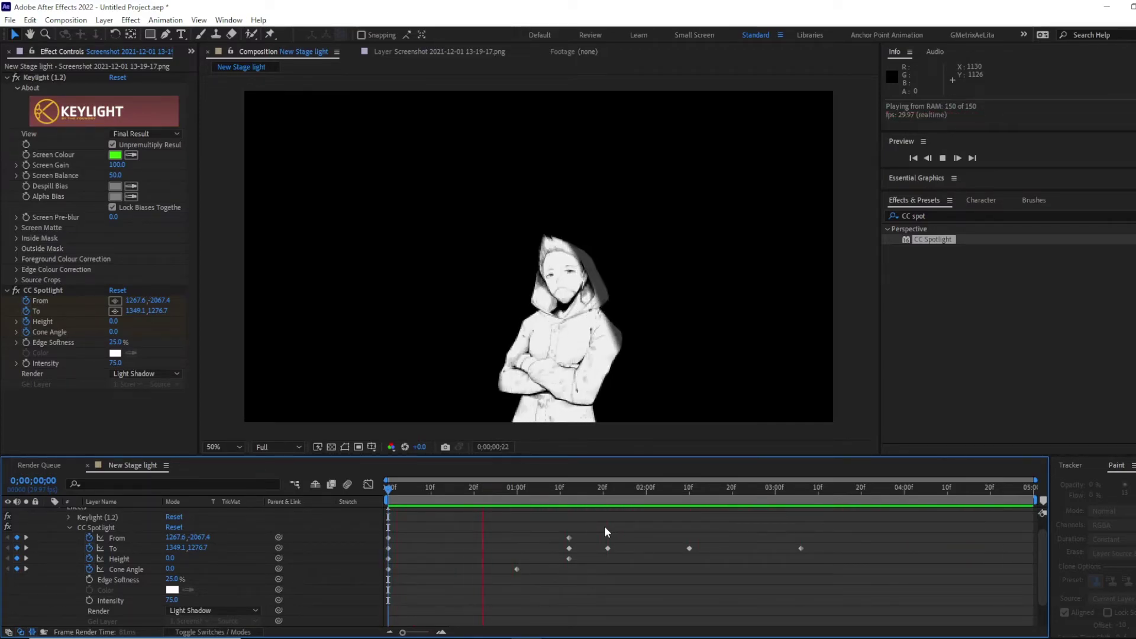
pyautogui.click(681, 487)
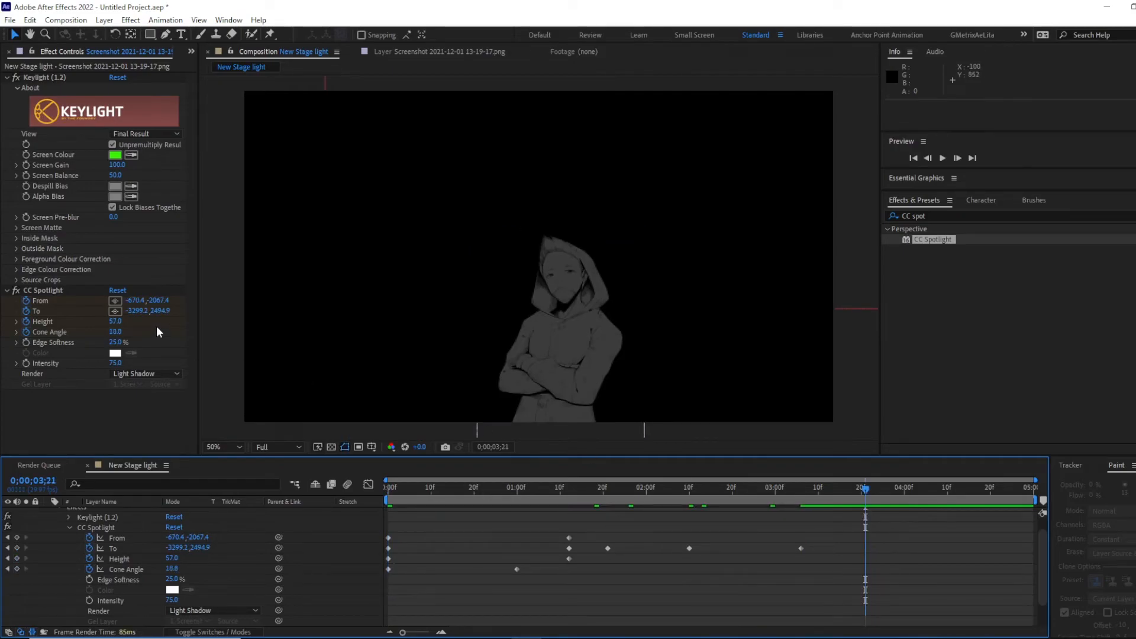
pyautogui.moveTo(85, 307)
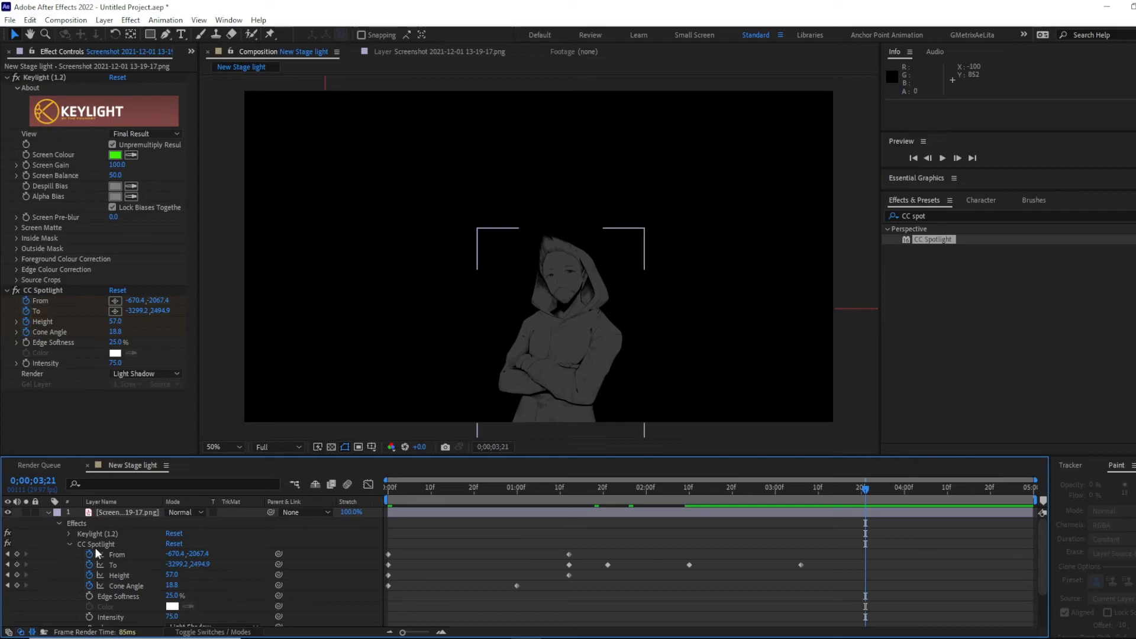
pyautogui.moveTo(136, 552)
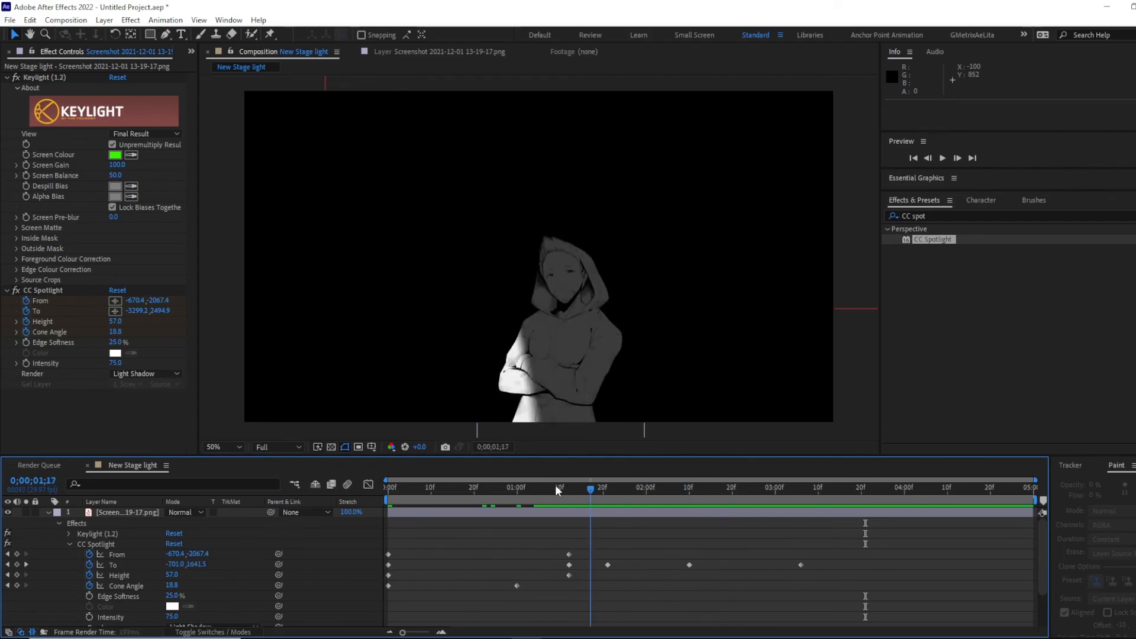
pyautogui.click(685, 487)
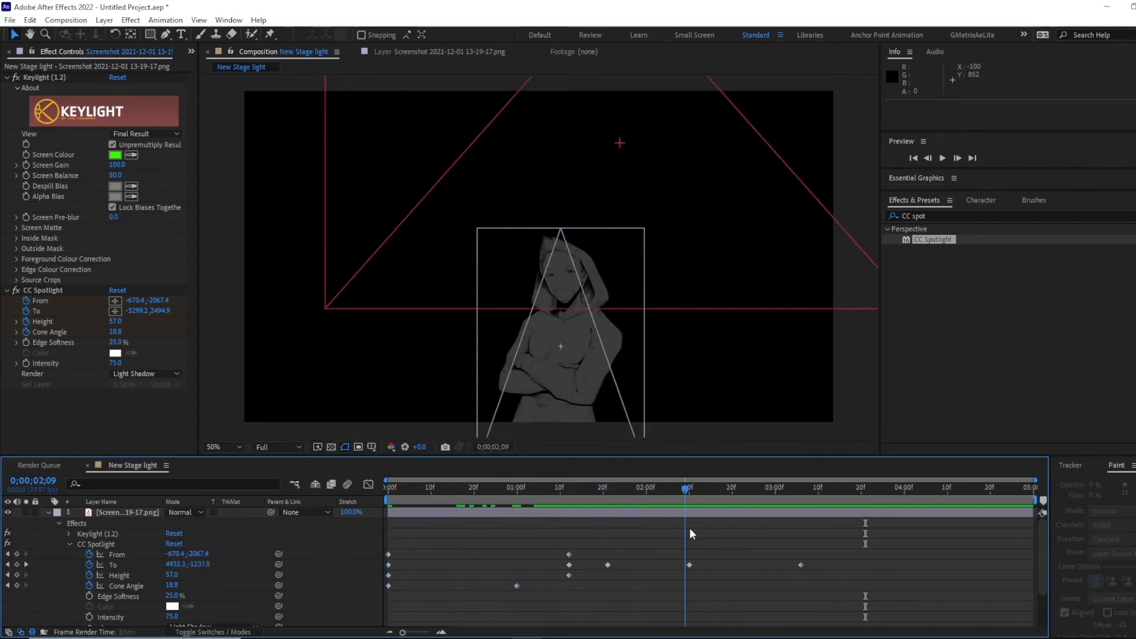
pyautogui.click(674, 487)
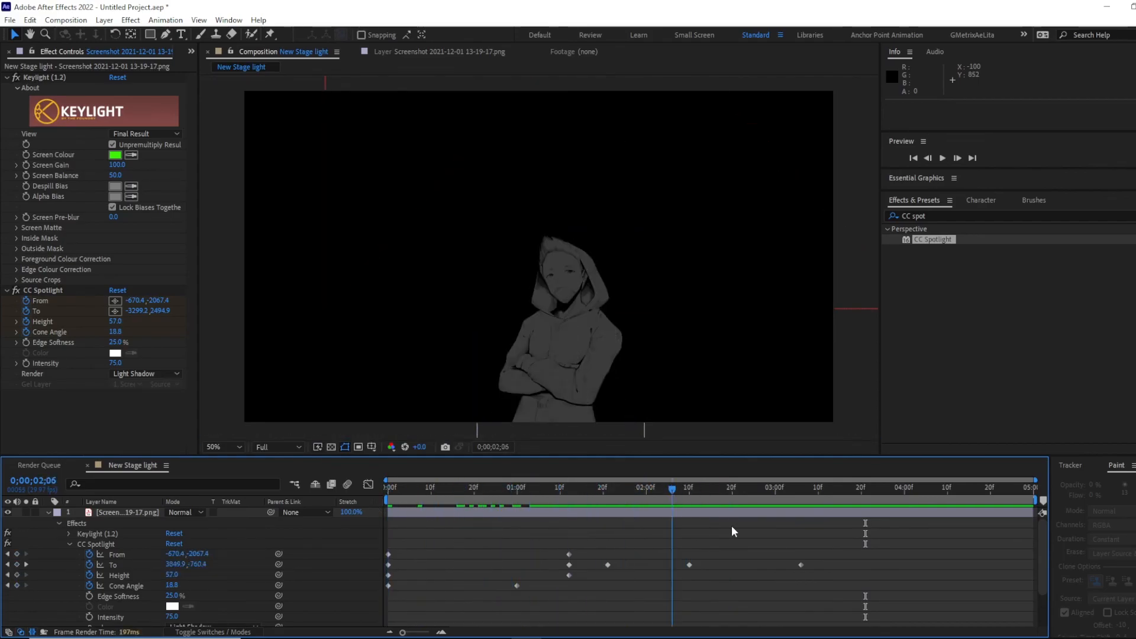
pyautogui.click(507, 487)
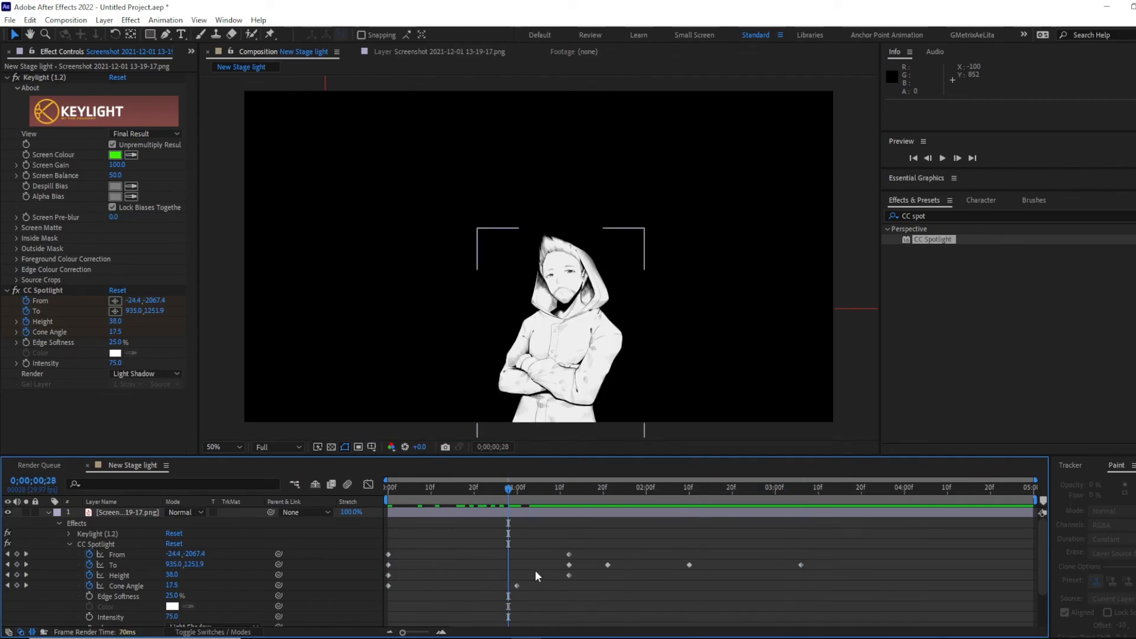